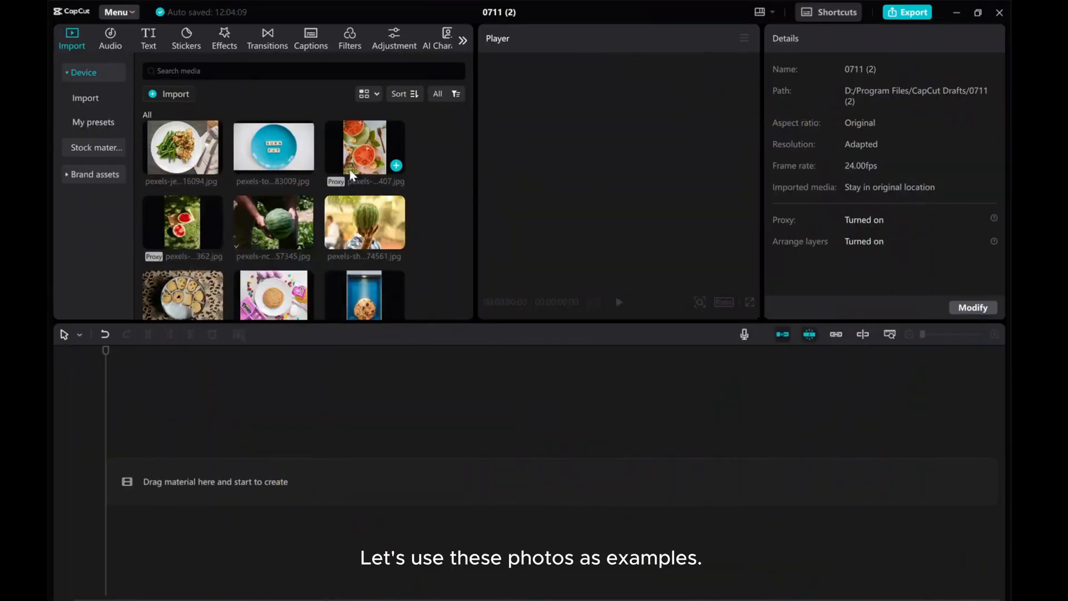
In Settings > Edit, set the default image duration to 0.5 s and save.
{"action": "scroll", "scroll_direction": "down", "scroll_amount": 3}
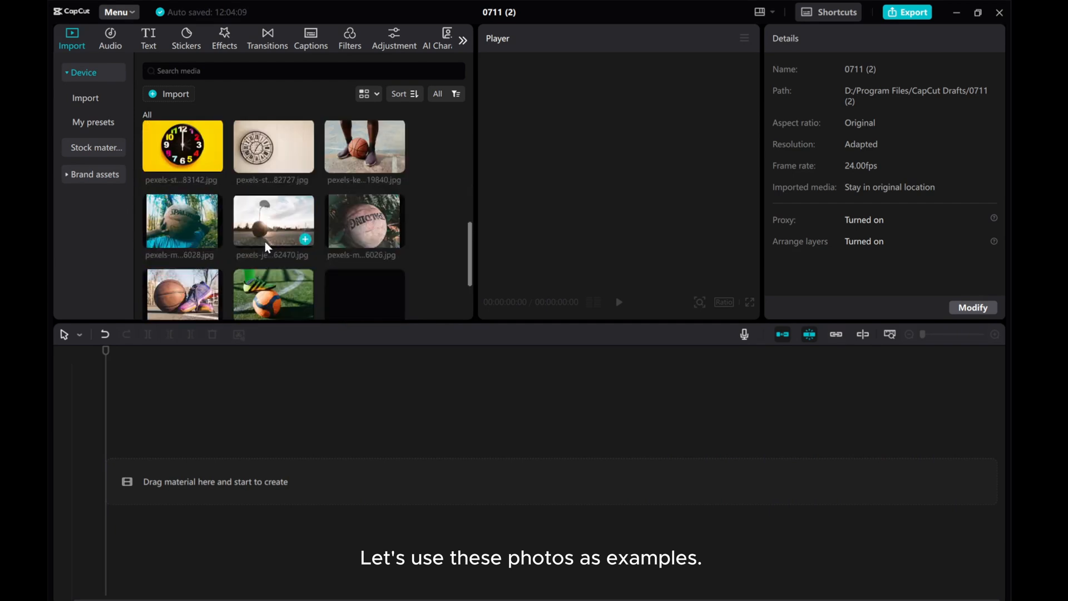
{"action": "scroll", "scroll_direction": "down", "scroll_amount": 3}
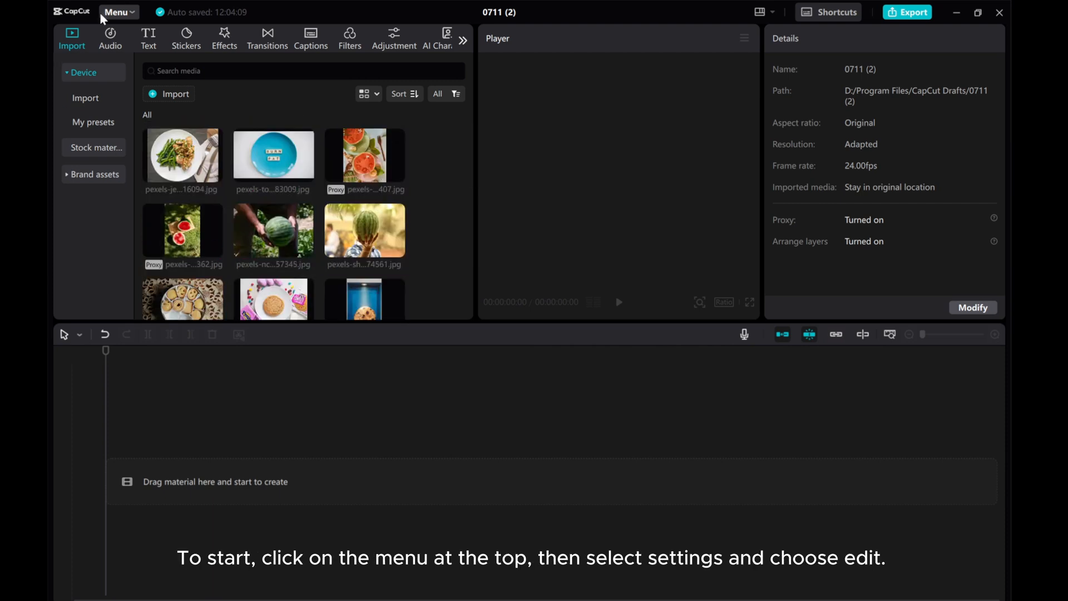
{"action": "left_click", "coordinate": [114, 11]}
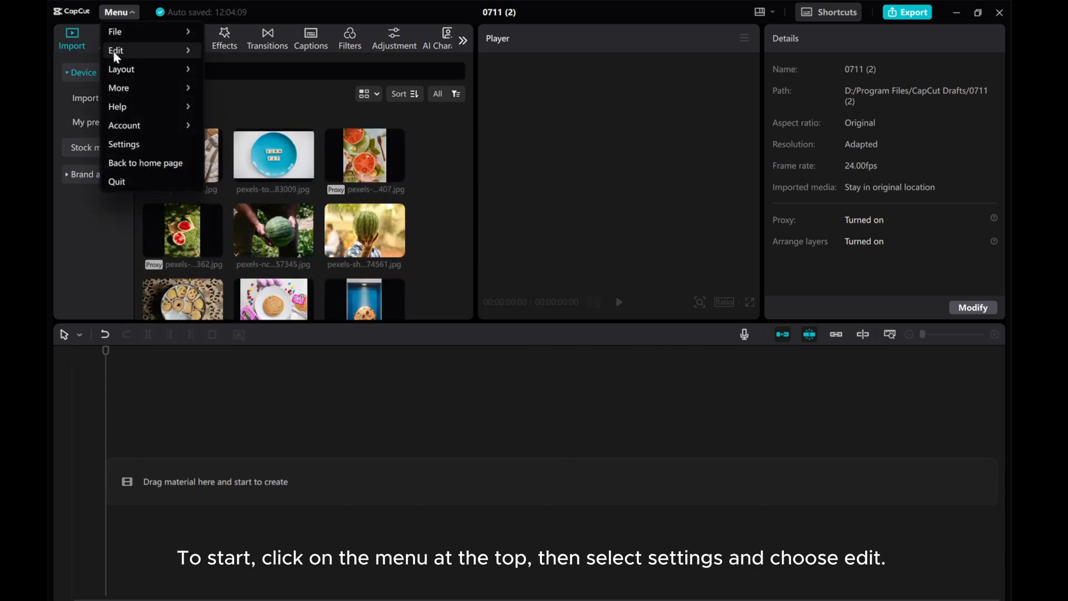
{"action": "left_click", "coordinate": [124, 143]}
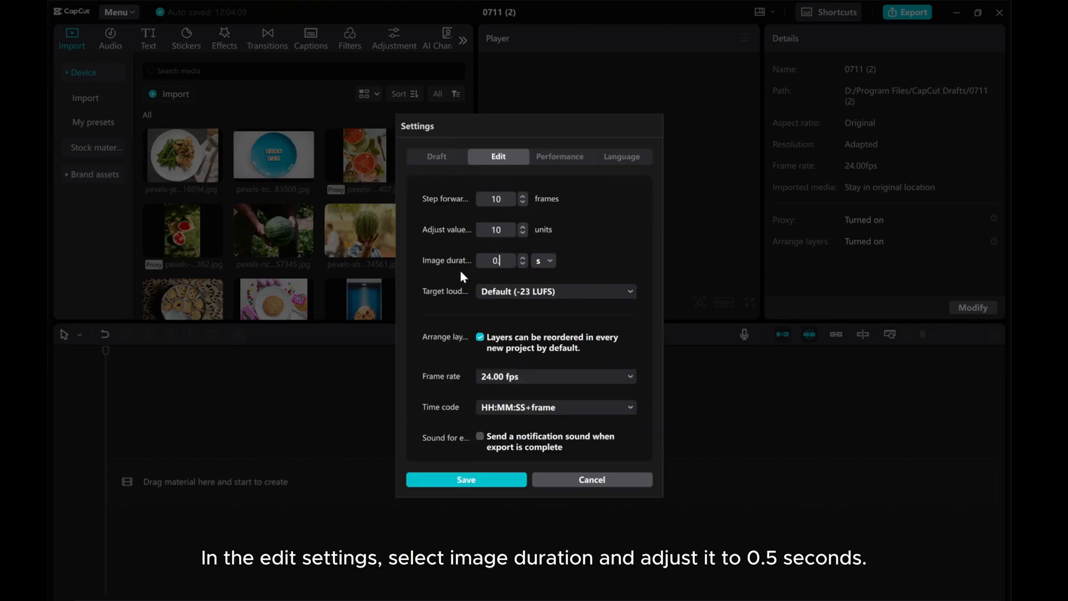
{"action": "type", "text": "0.5"}
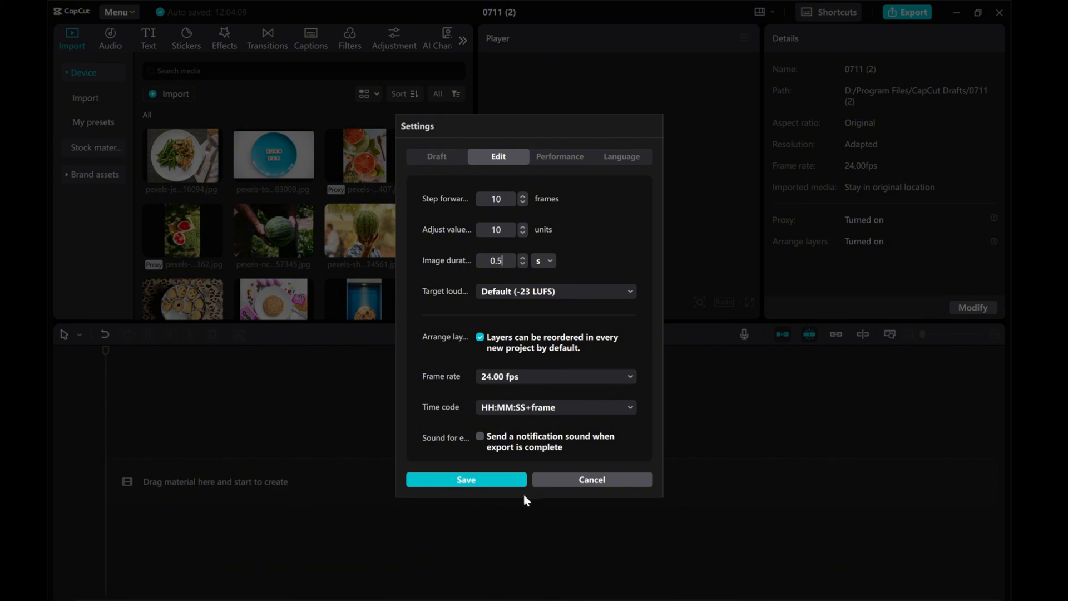
{"action": "left_click", "coordinate": [466, 479]}
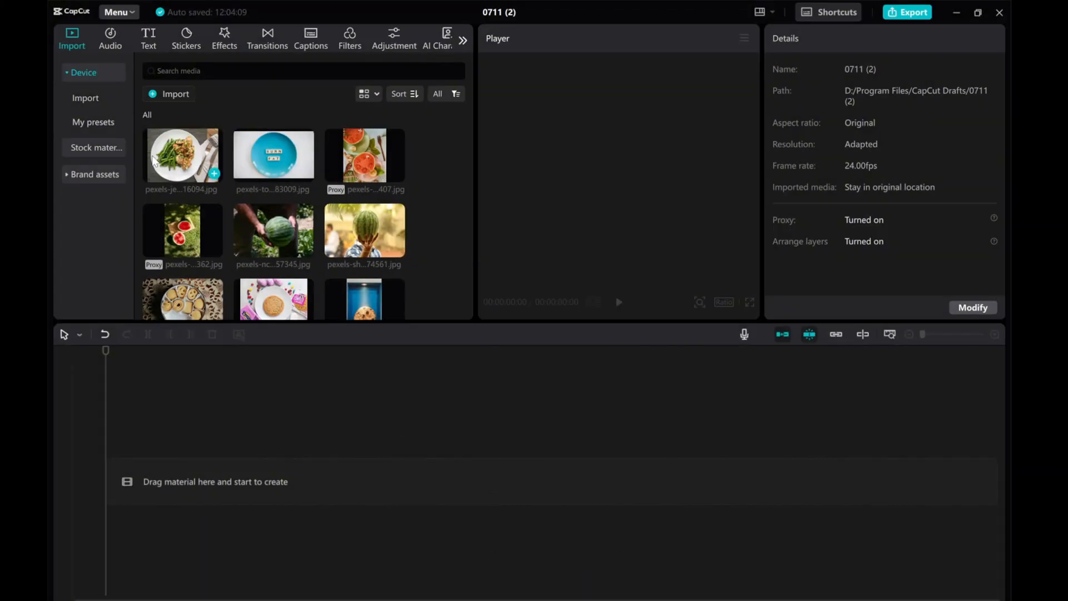
Drag all imported photos onto the timeline and zoom in to spread the clips out.
{"action": "left_click", "coordinate": [181, 153]}
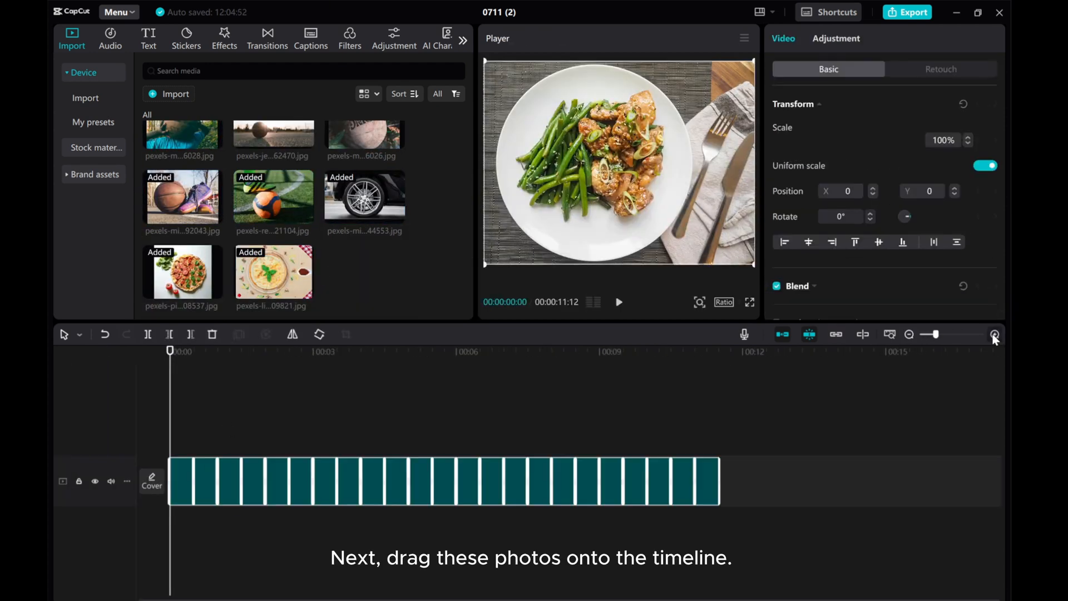
{"action": "left_click", "coordinate": [993, 334]}
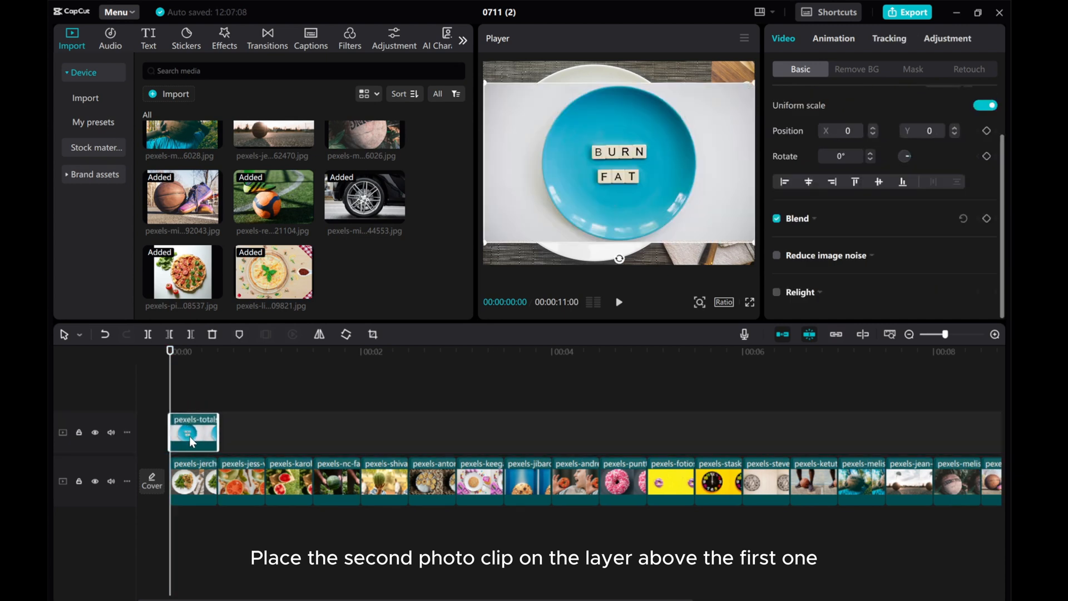
{"action": "mouse_move", "coordinate": [818, 222]}
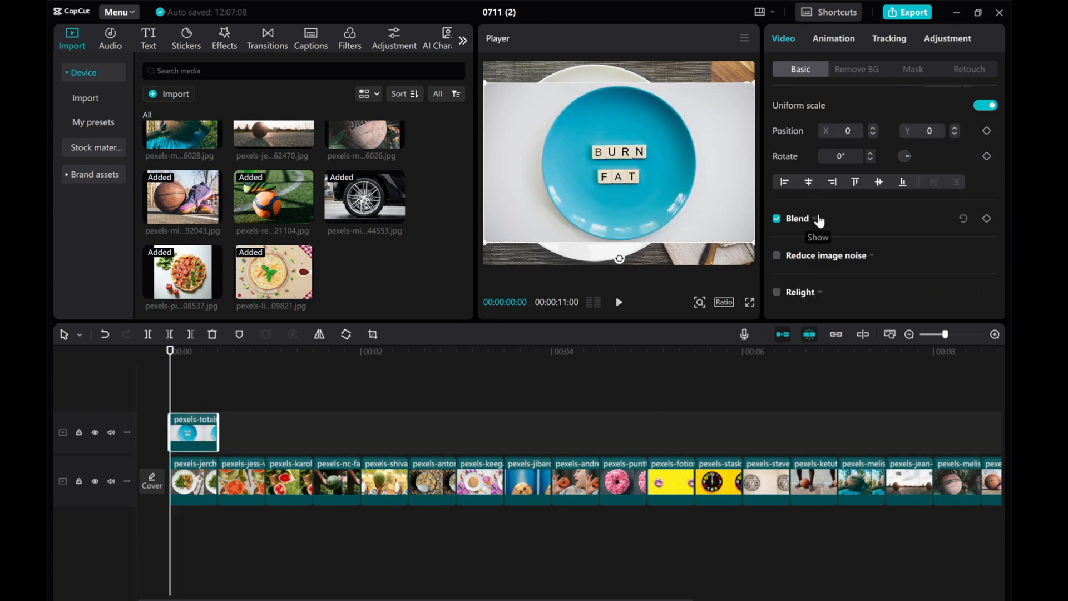
Expand the Blend settings to adjust opacity while aligning the stacked second and third photos.
{"action": "left_click", "coordinate": [814, 218]}
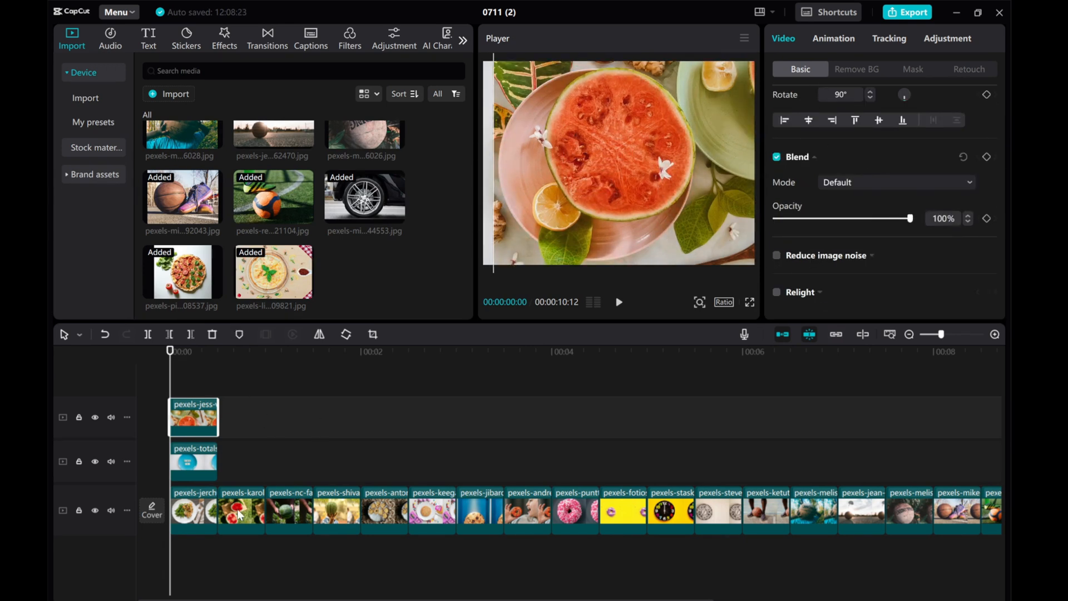
Scale the cookie photo to match the plate, move the next photo to a higher layer and hide lower tracks.
{"action": "left_click", "coordinate": [95, 461]}
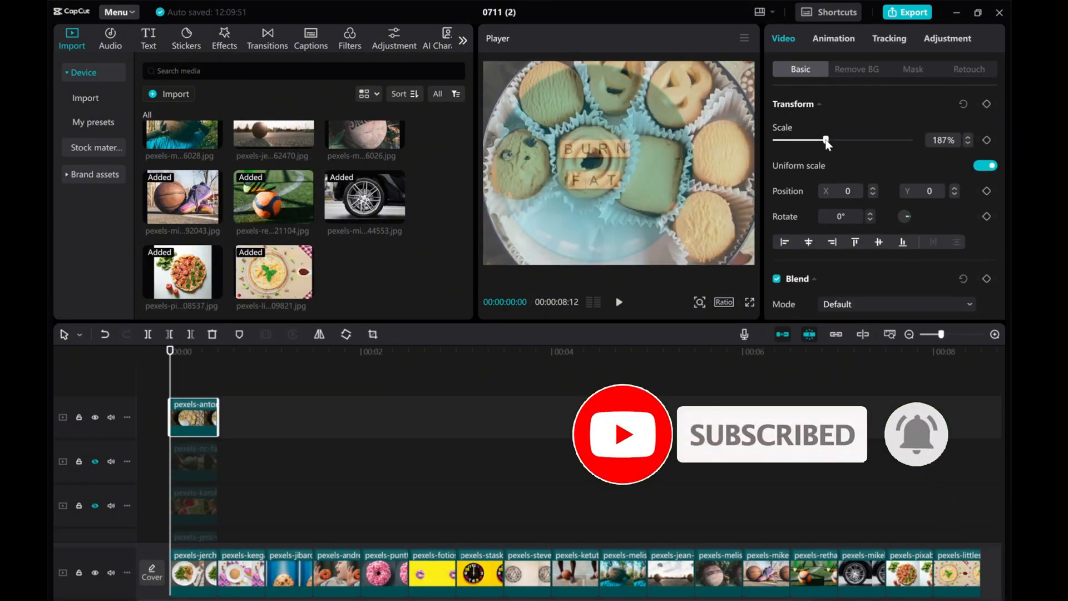
{"action": "left_click", "coordinate": [192, 417]}
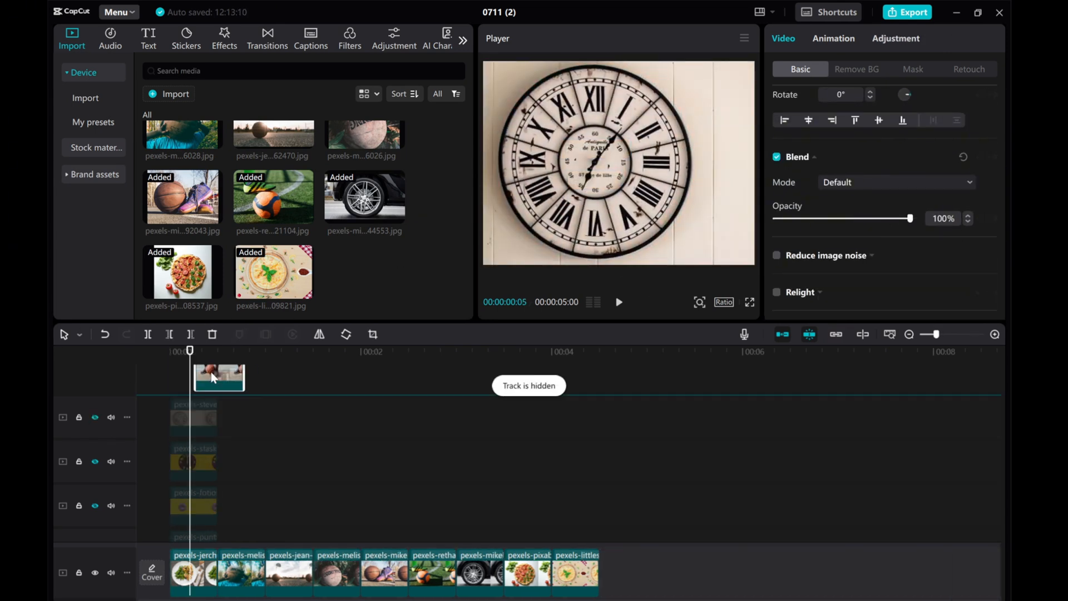
{"action": "left_click", "coordinate": [192, 417]}
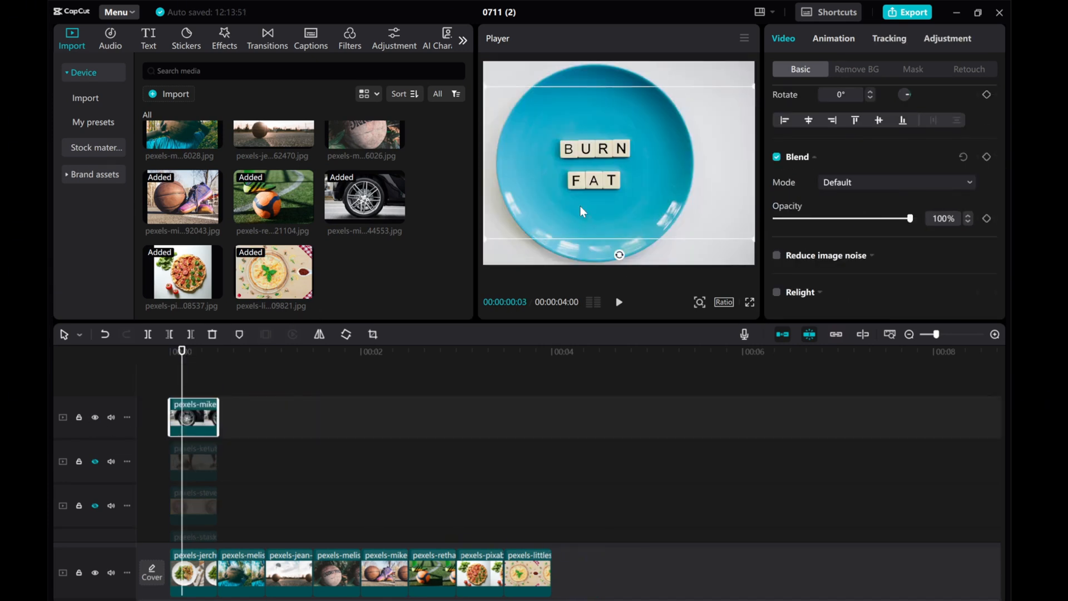
{"action": "left_click", "coordinate": [432, 572]}
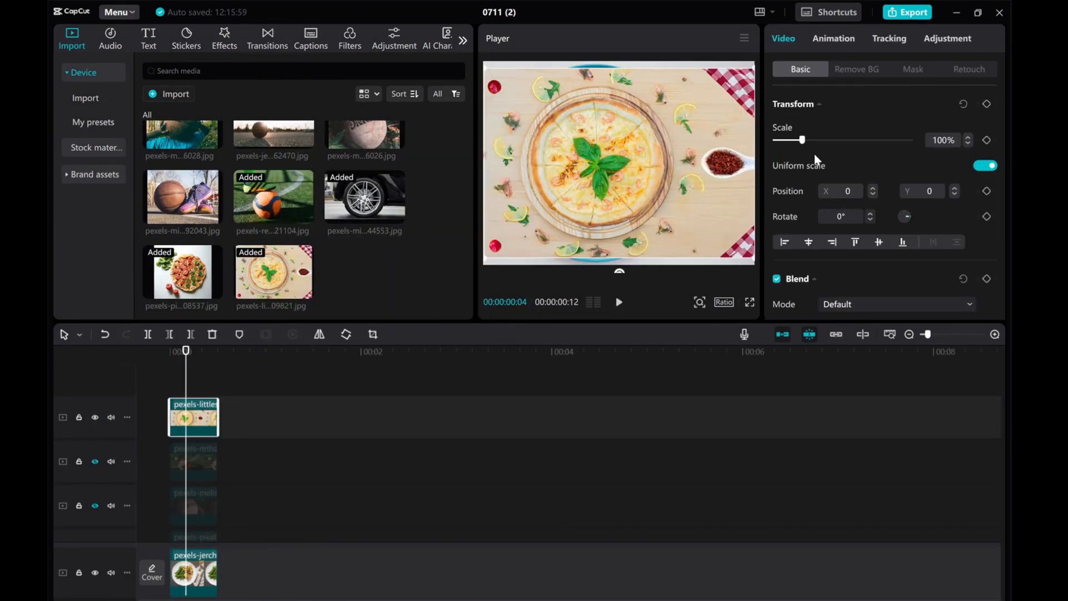
{"action": "scroll", "scroll_direction": "down", "scroll_amount": 3}
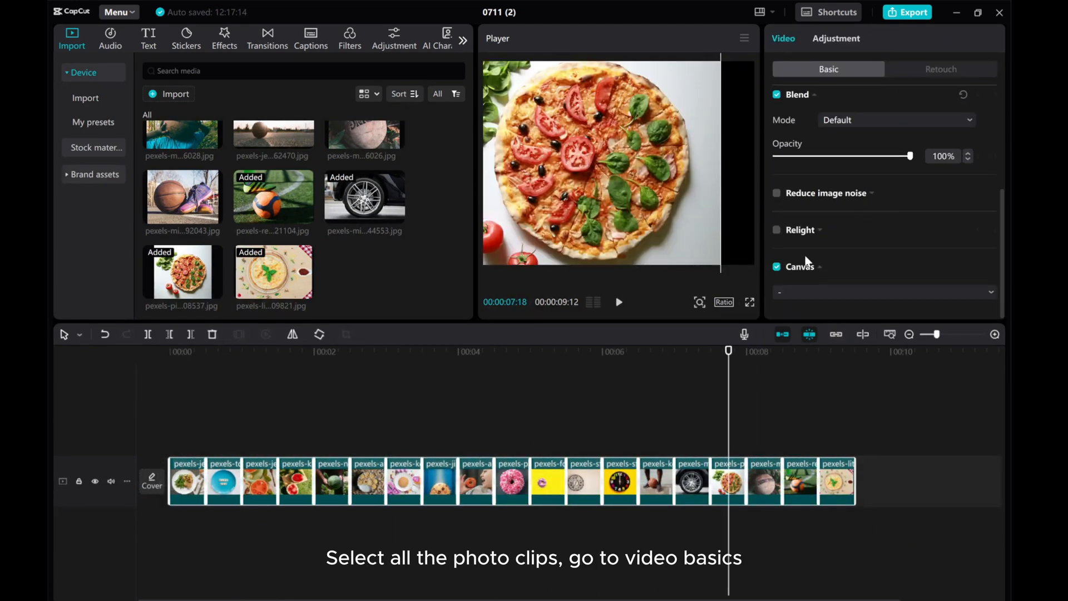
Set the Canvas background to Blur and apply it to all photo clips.
{"action": "left_click", "coordinate": [884, 292]}
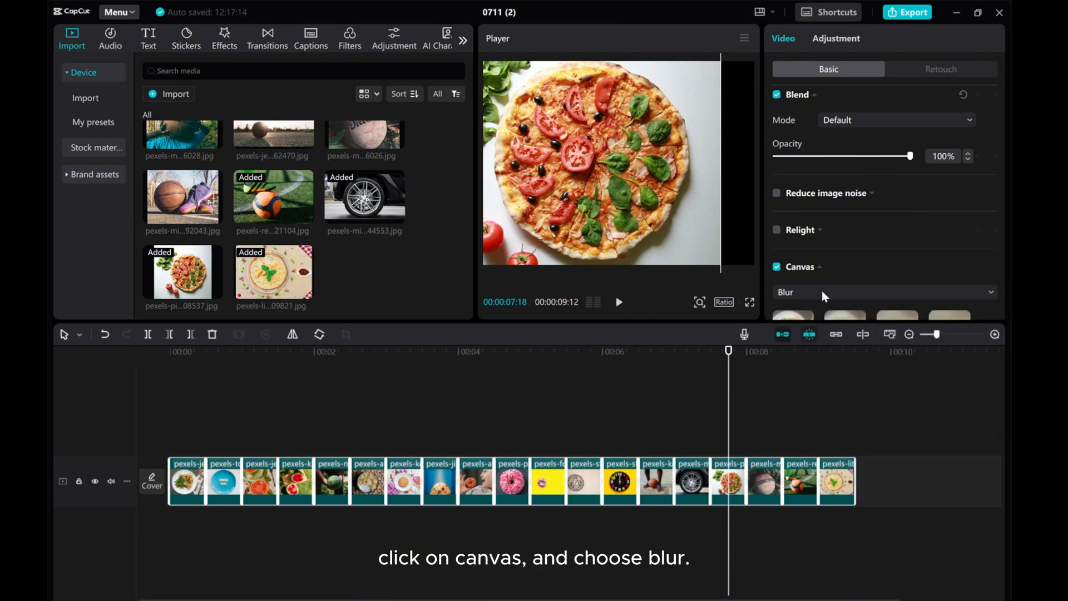
{"action": "left_click", "coordinate": [844, 268]}
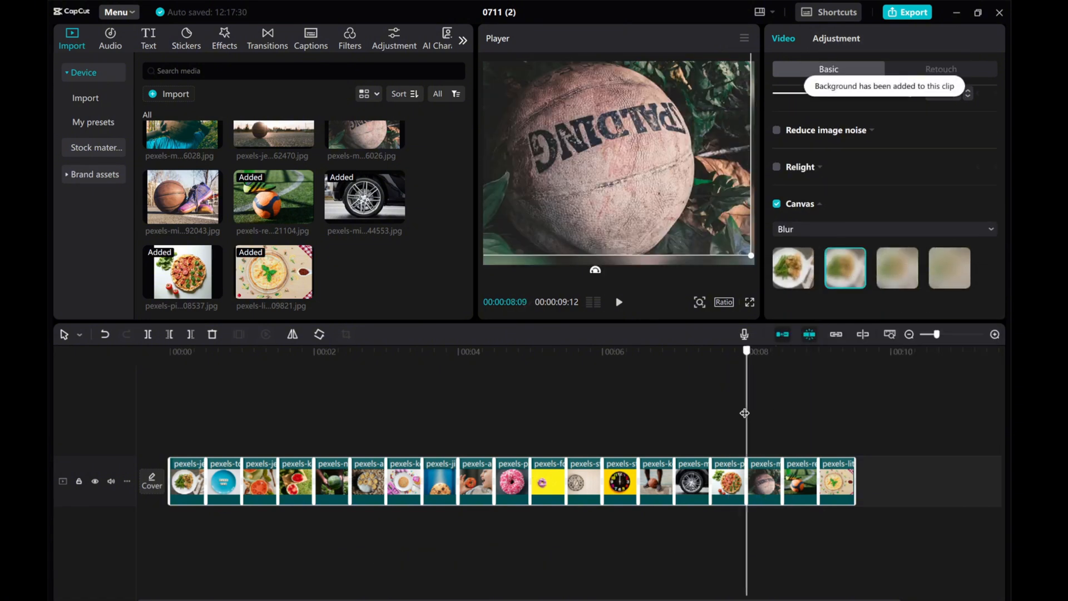
{"action": "left_click", "coordinate": [728, 481]}
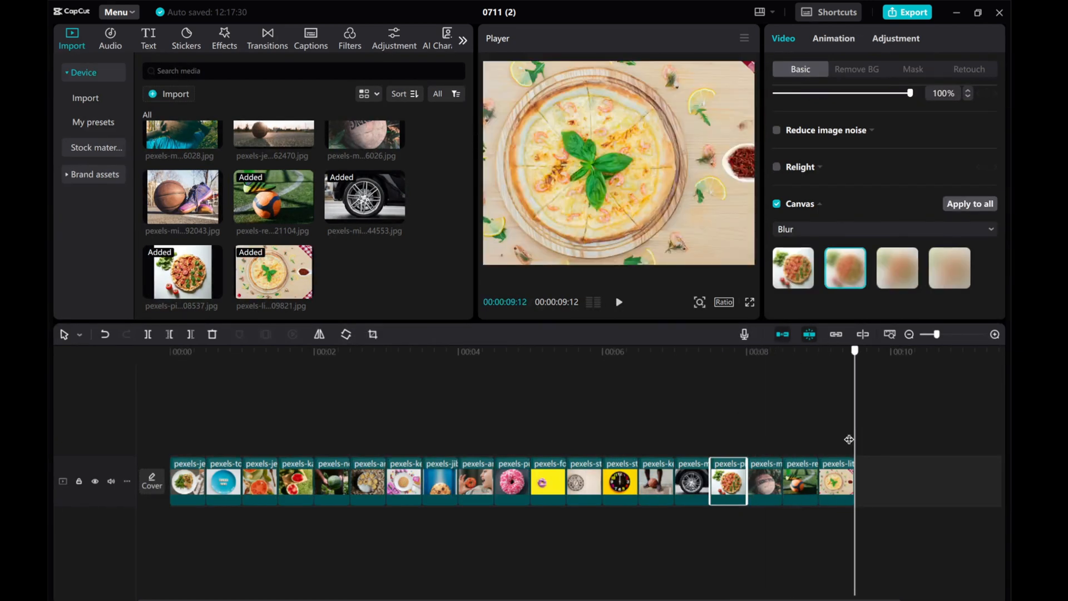
{"action": "left_click", "coordinate": [171, 350]}
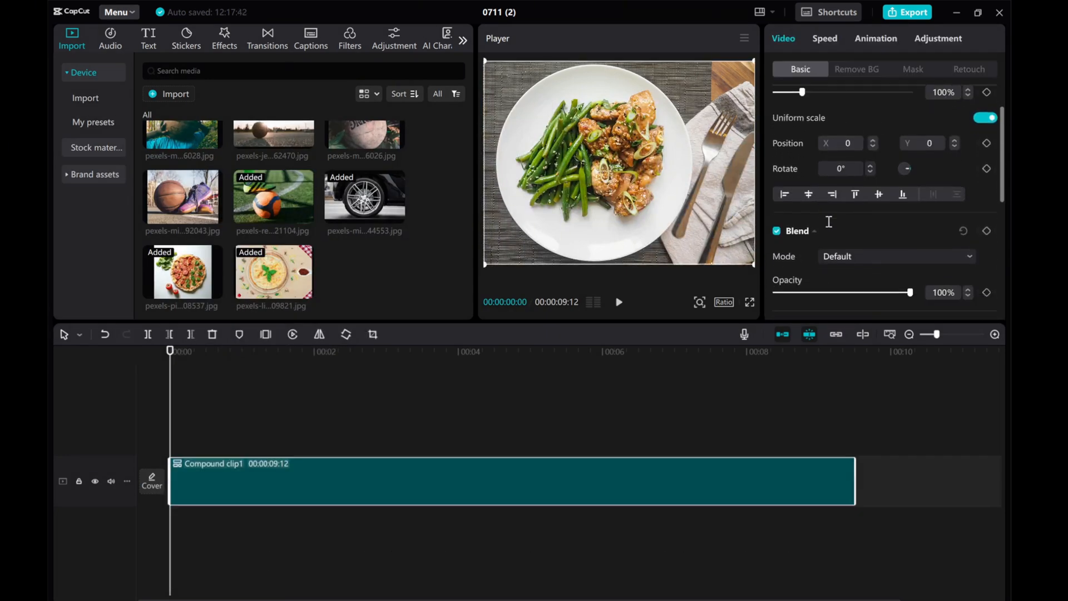
Scroll the compound clip's Video Basic panel down to its canvas settings.
{"action": "scroll", "scroll_direction": "down", "scroll_amount": 3}
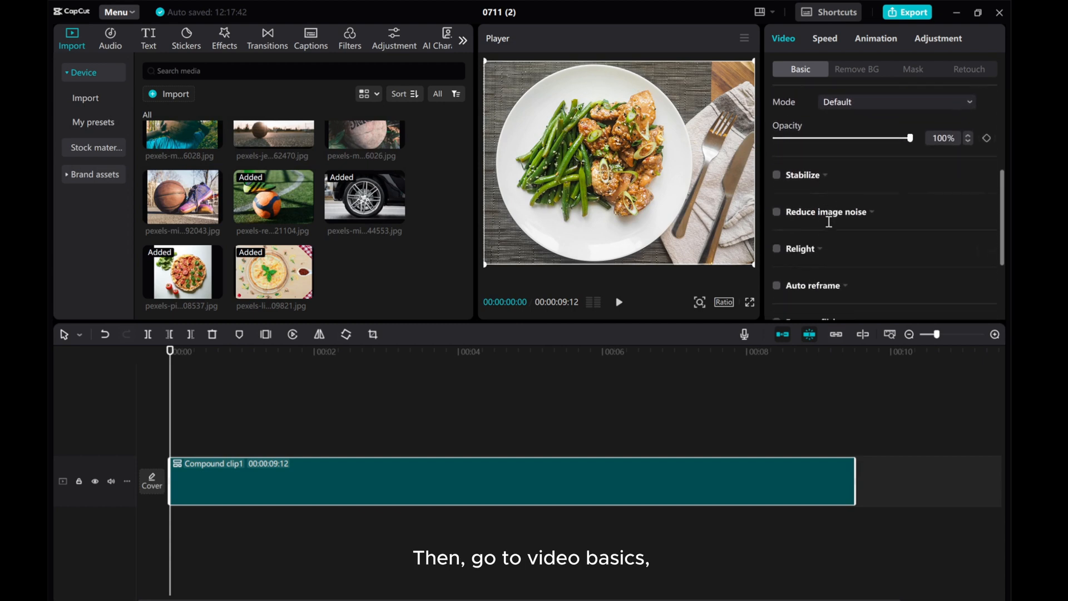
{"action": "scroll", "scroll_direction": "down", "scroll_amount": 3}
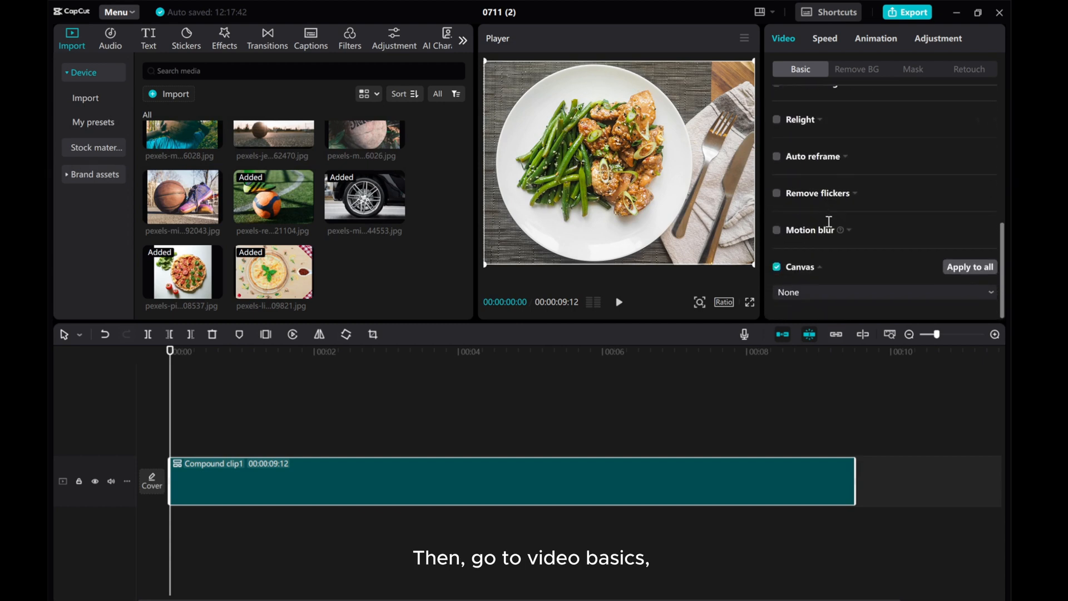
Enable Motion blur with Blur 76 and Blend 77, then play back the finished montage.
{"action": "left_click", "coordinate": [775, 229]}
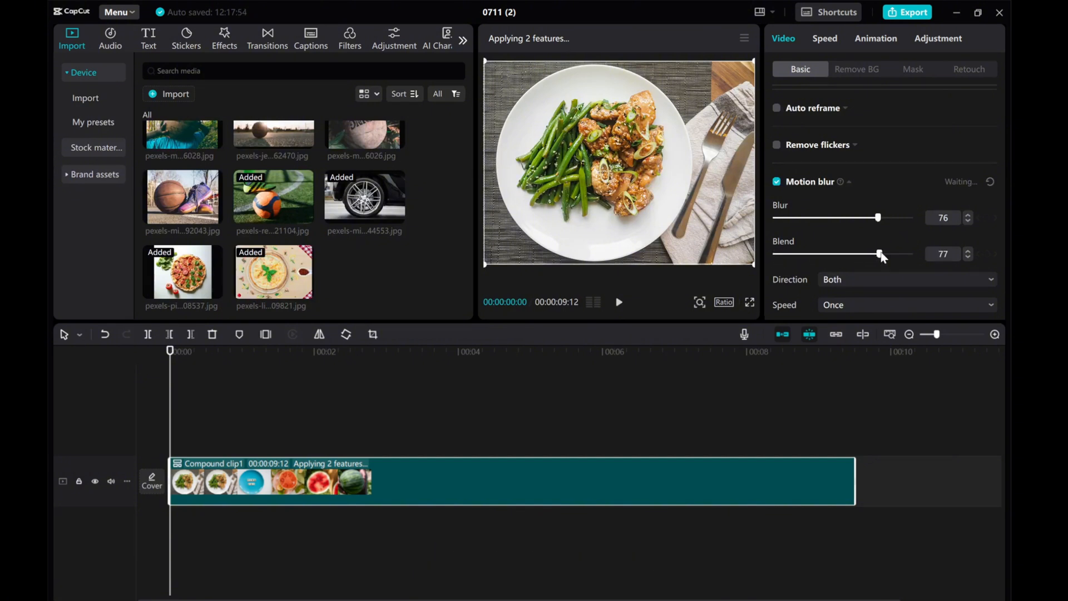
{"action": "mouse_move", "coordinate": [970, 195]}
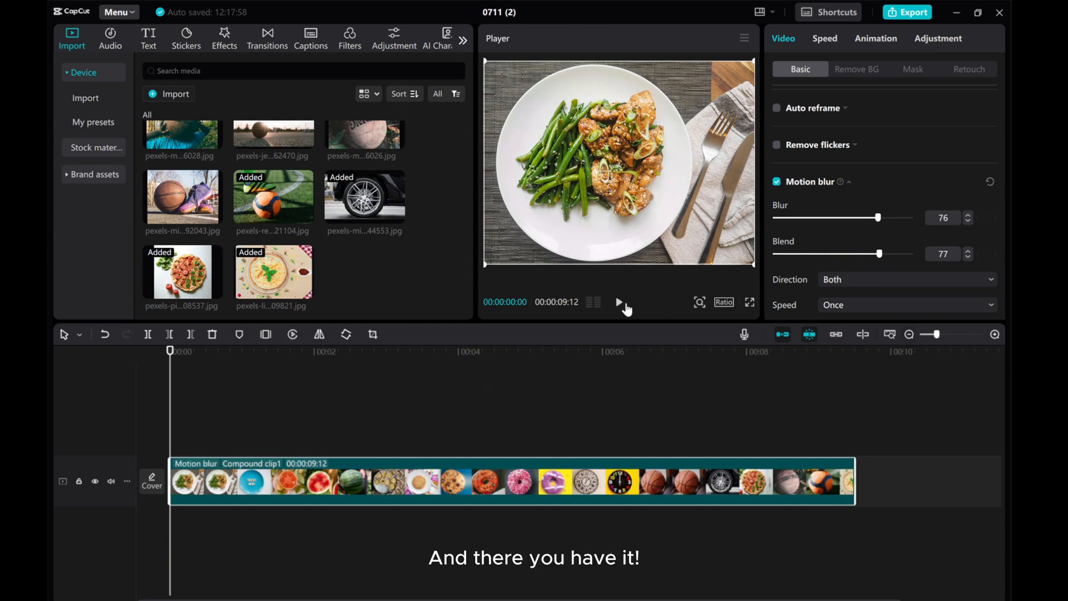
{"action": "left_click", "coordinate": [619, 302]}
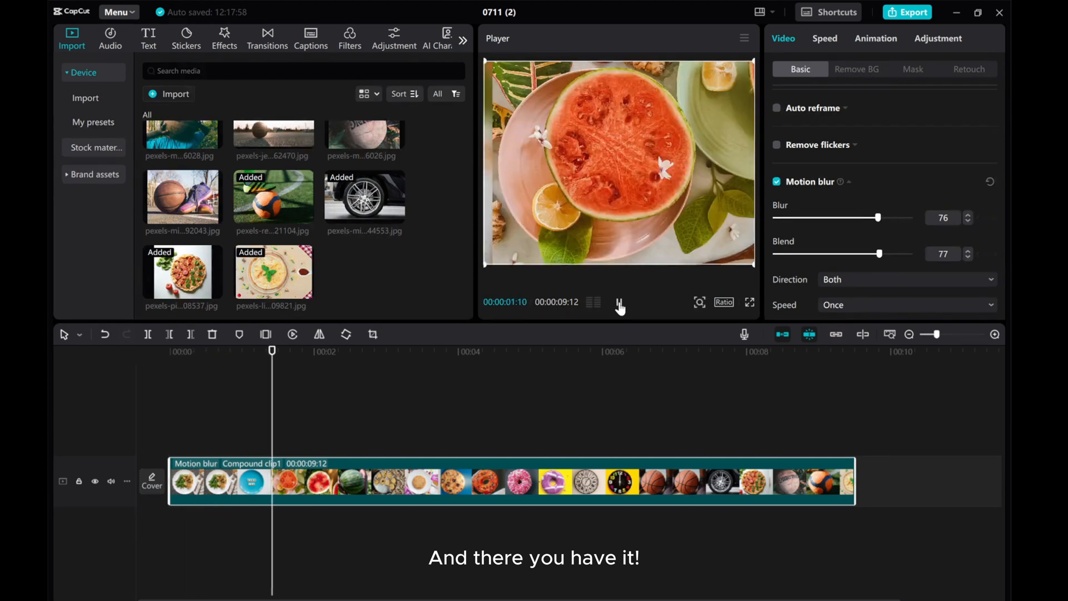